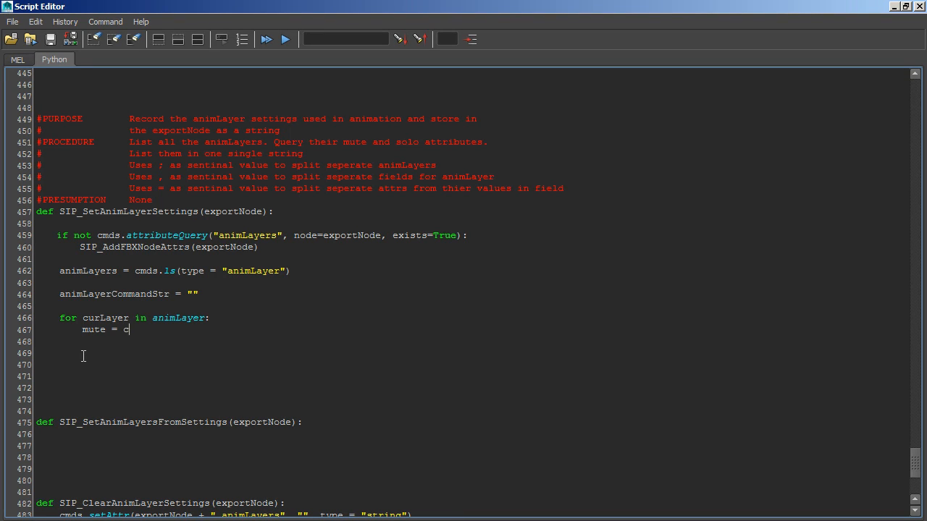
Continue the anim-layer mute query line by starting the cmds call.
{"action": "type", "text": "m"}
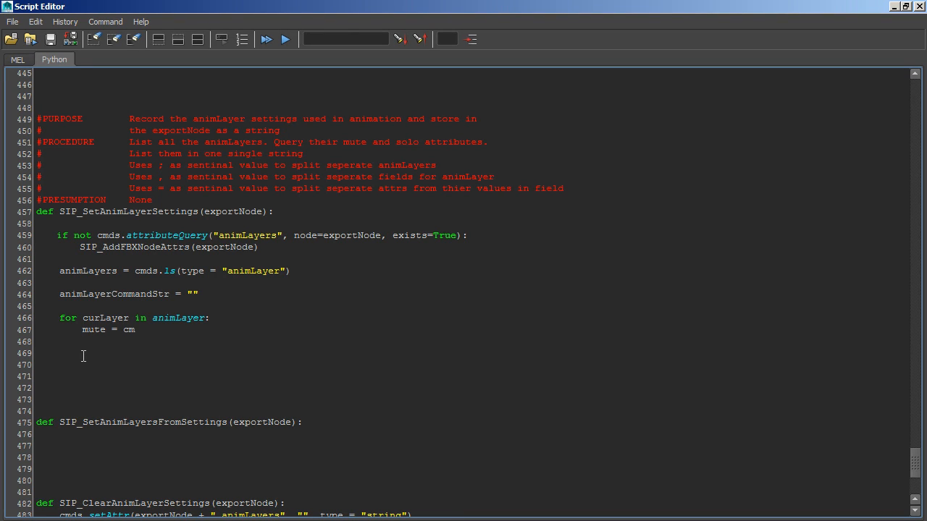
{"action": "type", "text": "ds"}
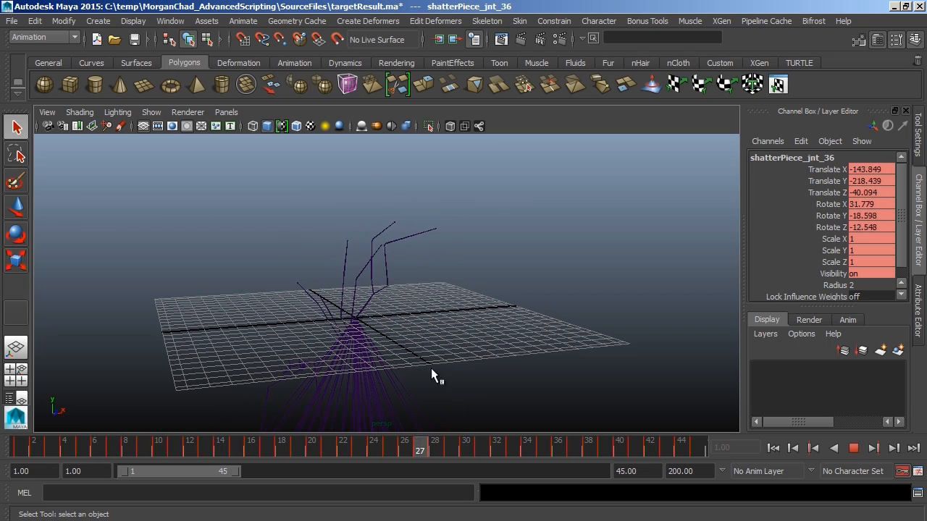
Play the shatter joint scene, load the spider monster rig, and show the Engine-to-UI script outline.
{"action": "left_click", "coordinate": [527, 442]}
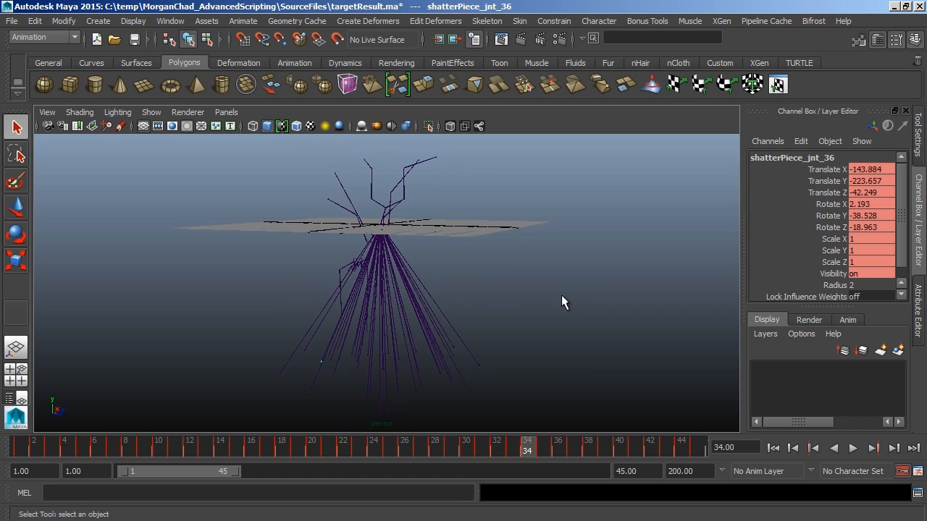
{"action": "mouse_move", "coordinate": [707, 204]}
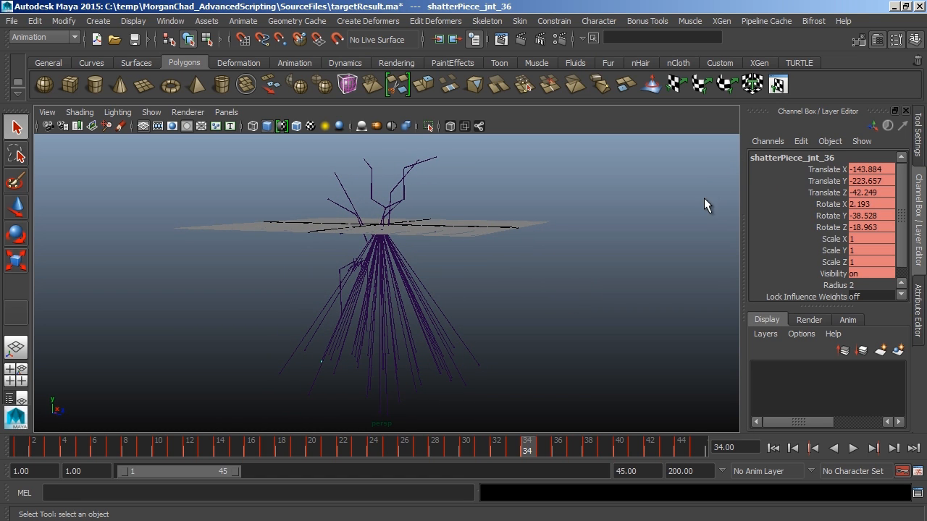
{"action": "mouse_move", "coordinate": [759, 194]}
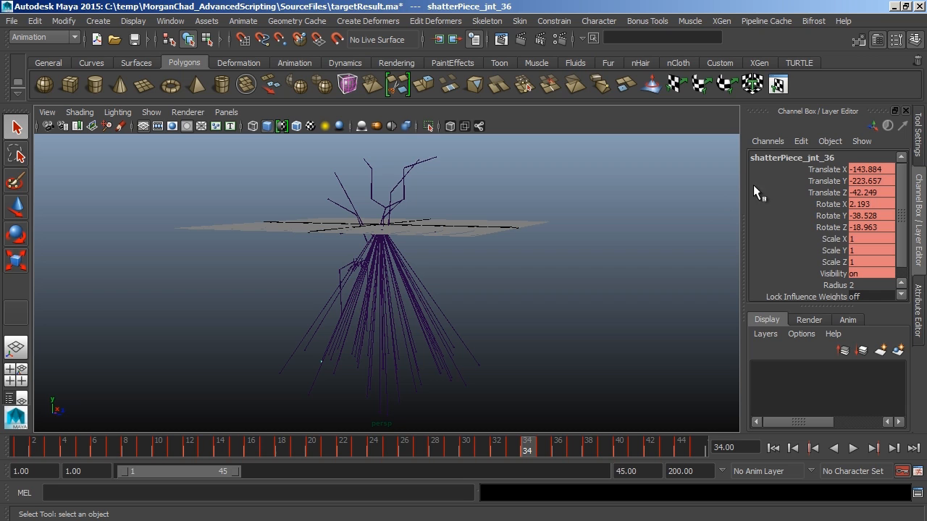
{"action": "mouse_move", "coordinate": [594, 224]}
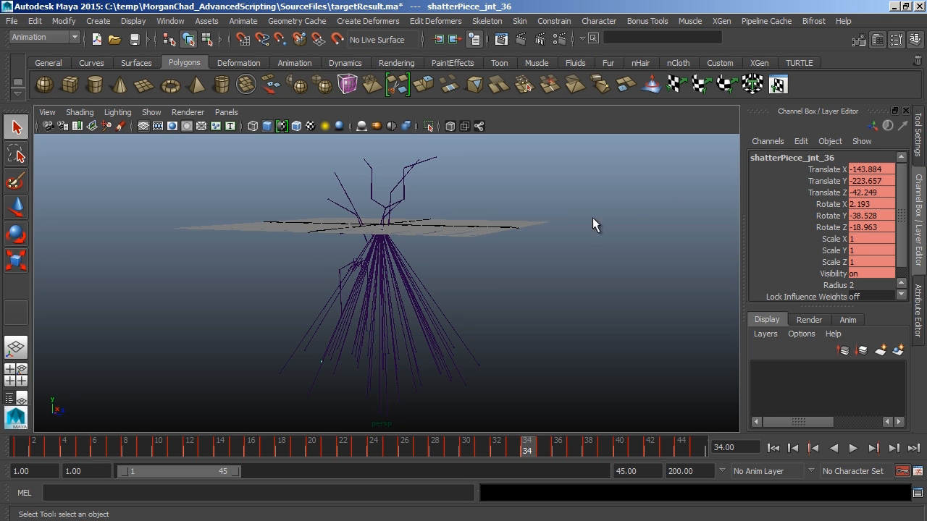
{"action": "left_click", "coordinate": [438, 214]}
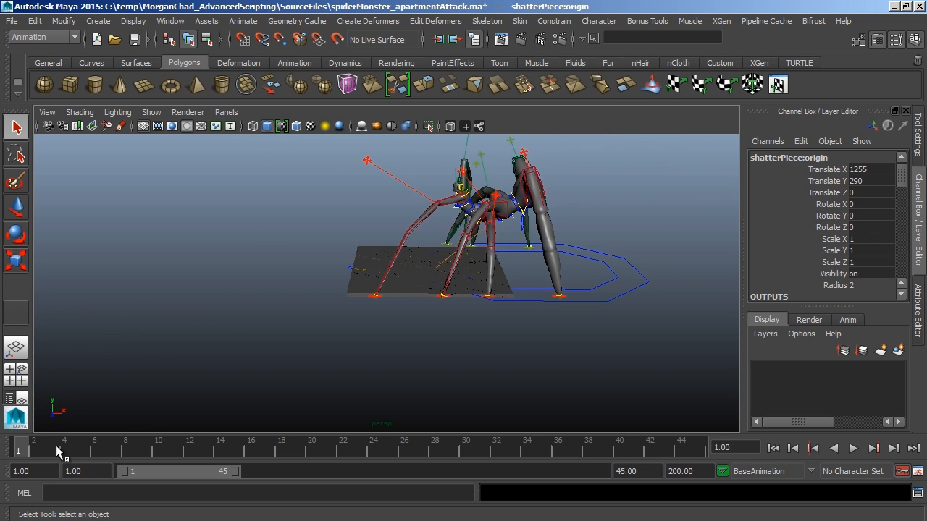
{"action": "left_click", "coordinate": [124, 445]}
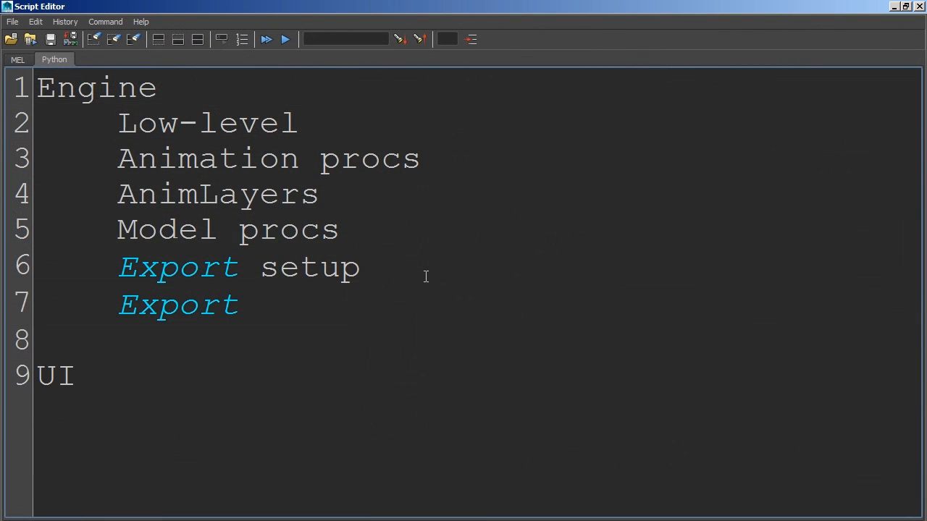
Begin SIP_TagForOrigin's body with a cmds.objExists( check.
{"action": "left_click", "coordinate": [76, 376]}
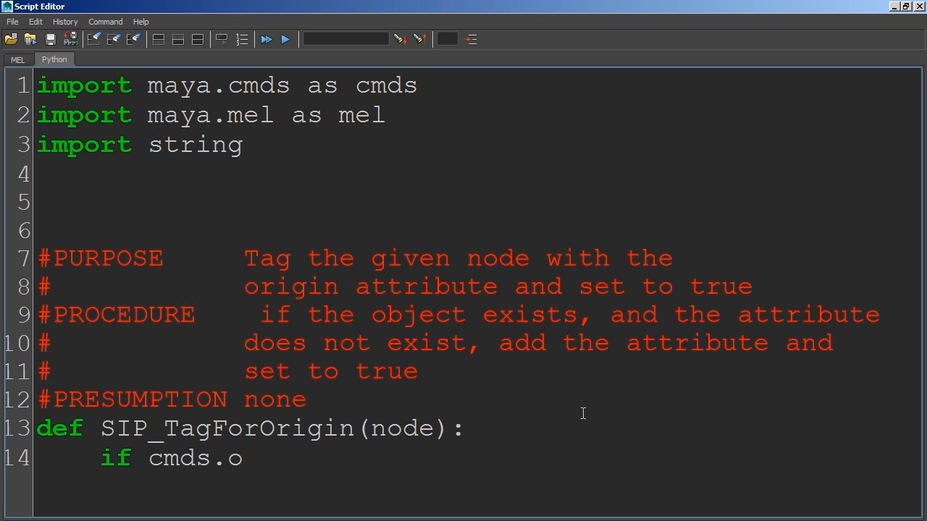
{"action": "type", "text": "bjExi"}
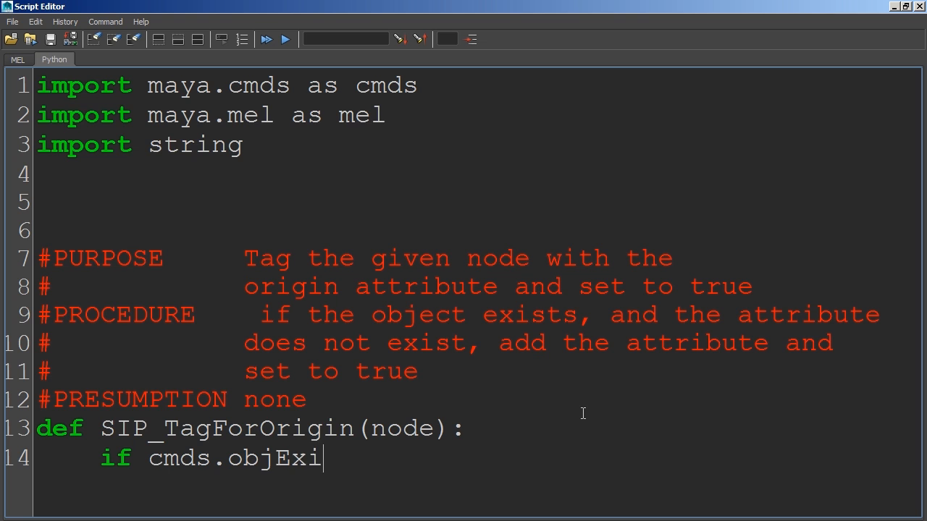
{"action": "type", "text": "sts("}
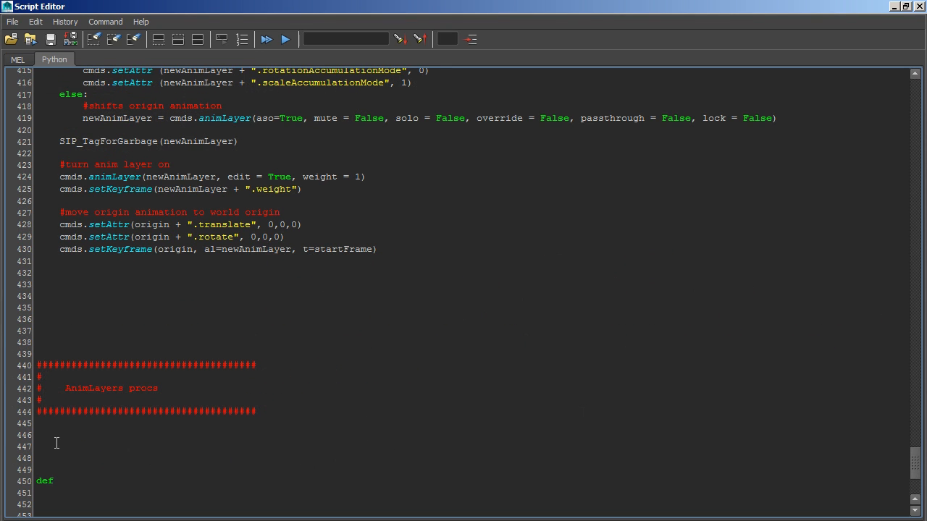
Start a SIP_ def under AnimLayers procs and the SIP_ConnectFBXE call in the export-node function.
{"action": "type", "text": "S"}
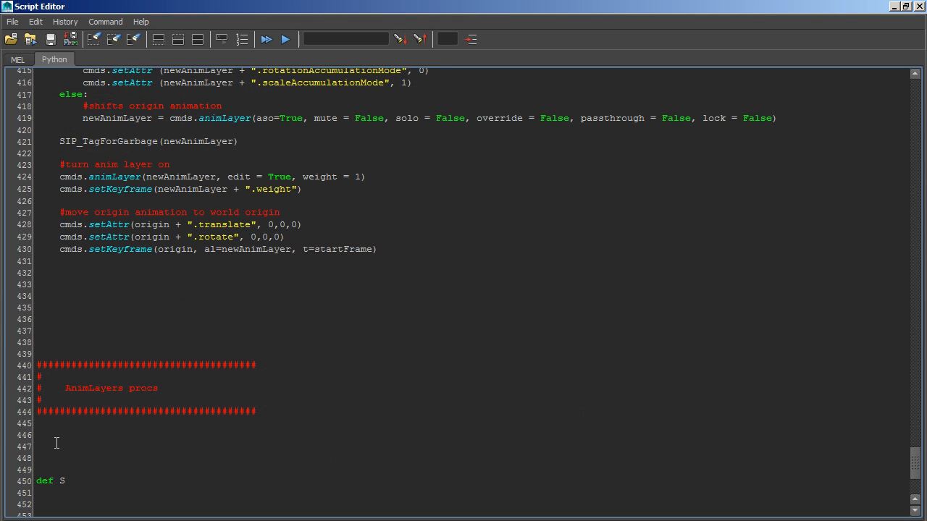
{"action": "type", "text": "IP_"}
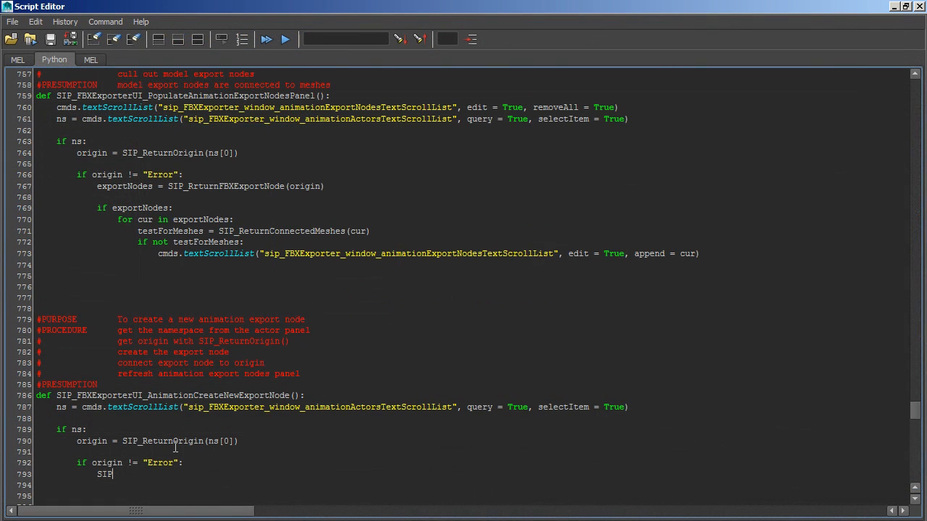
{"action": "type", "text": "_Connect"}
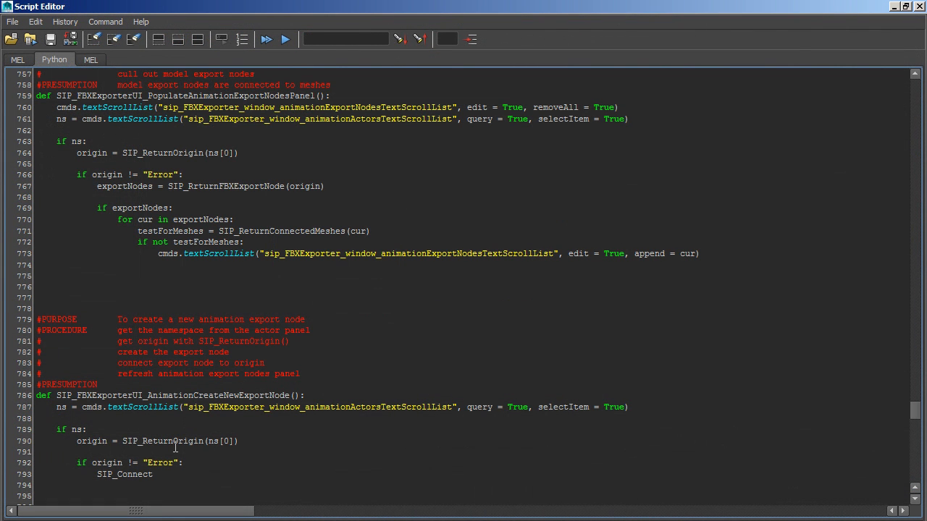
{"action": "type", "text": "FBXE"}
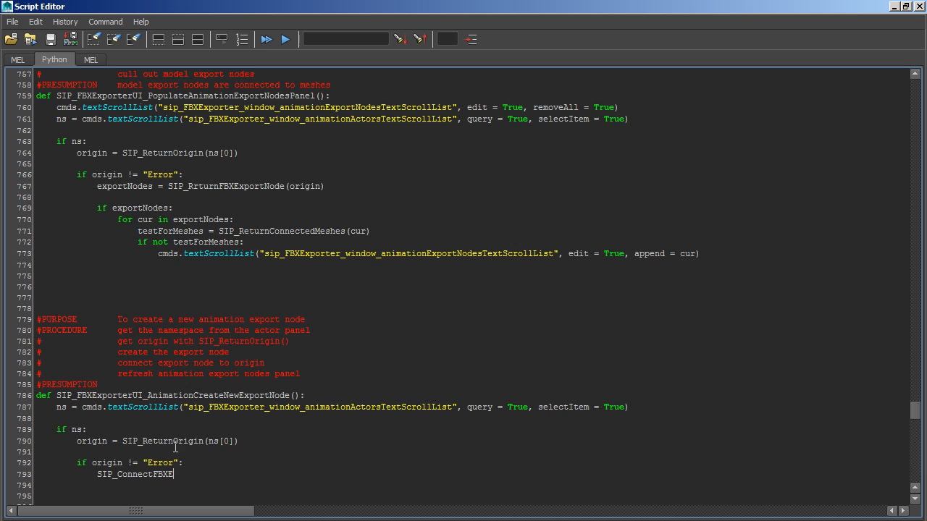